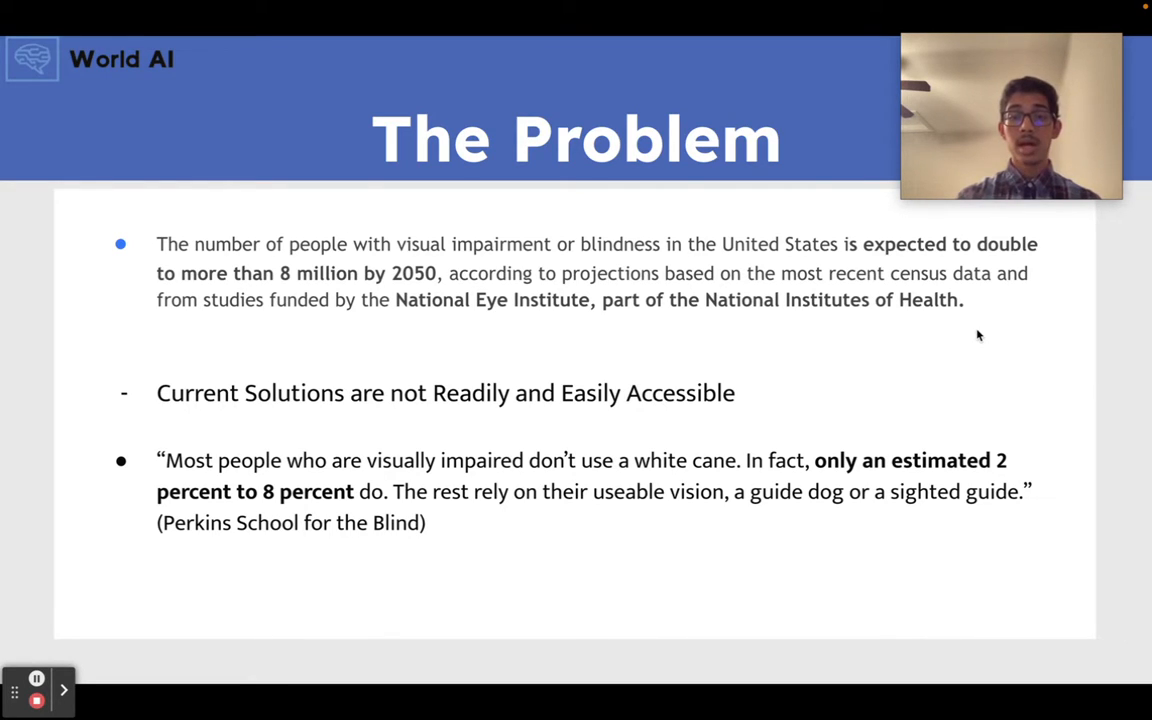
Step: Launch world_ai_c from the tablet home screen and begin object detection
key("Right")
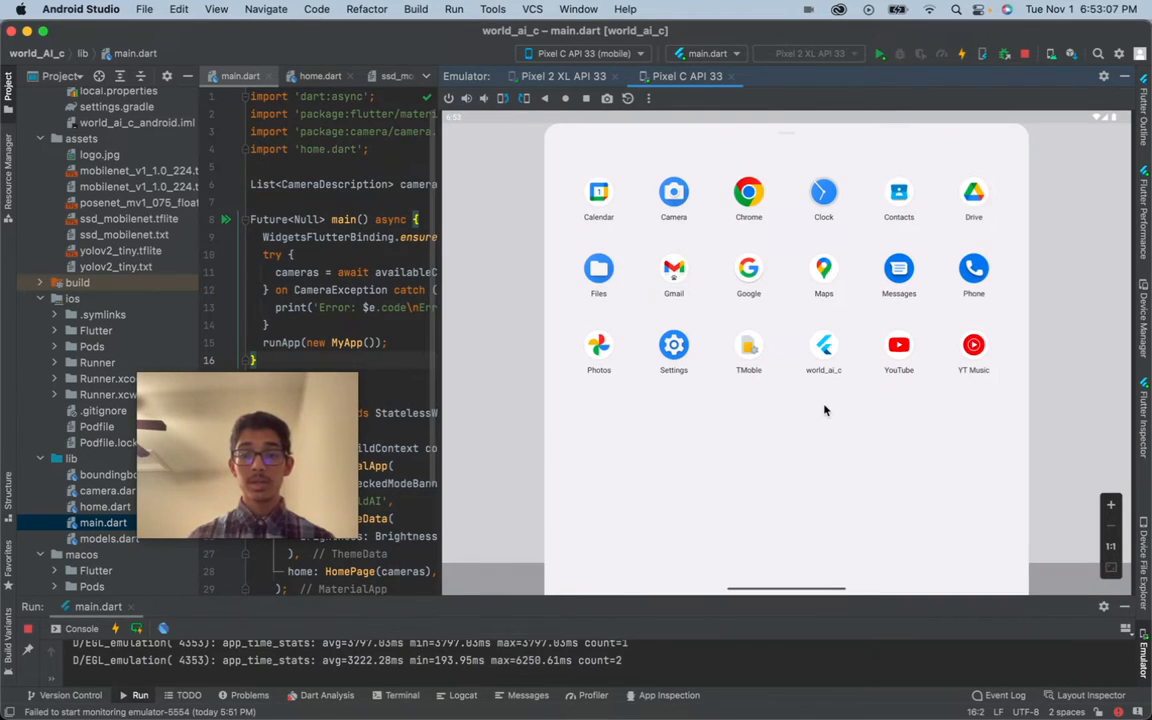
left_click(824, 344)
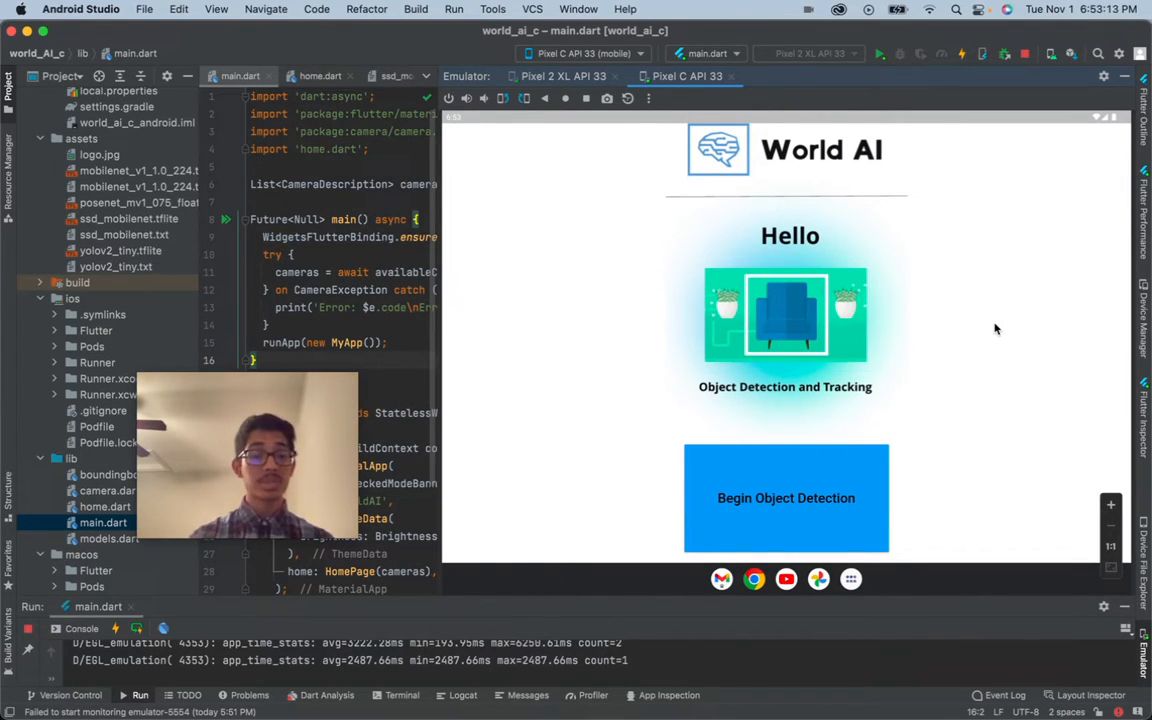
mouse_move(956, 352)
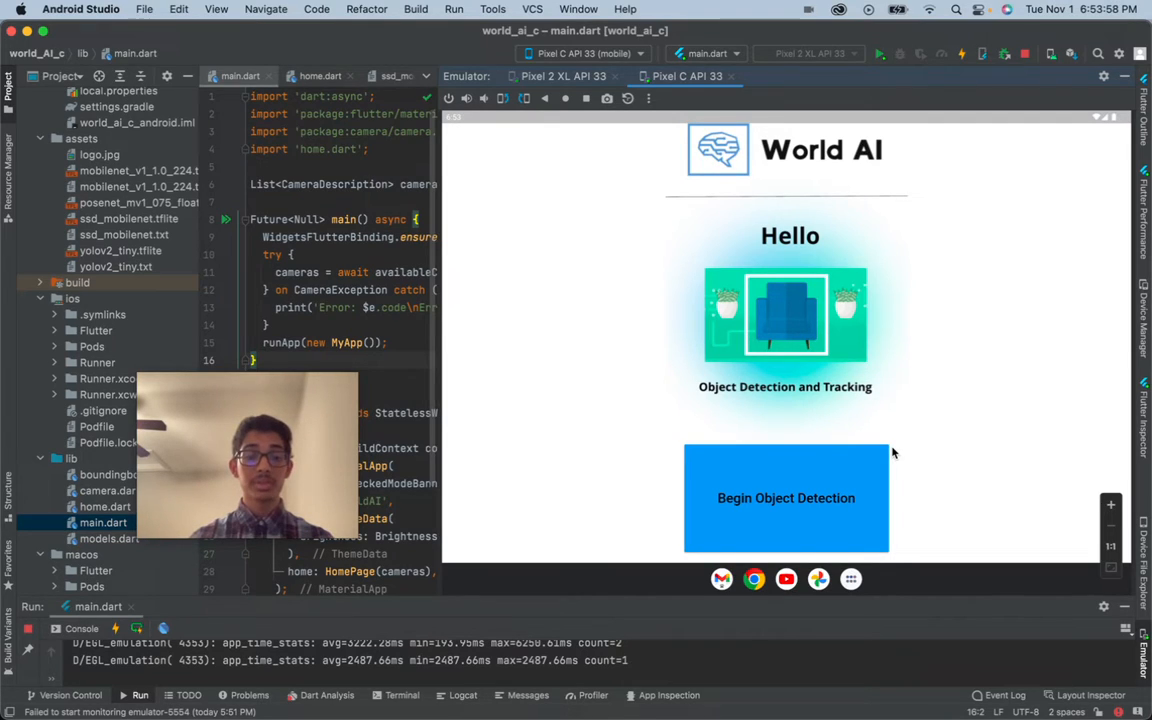
mouse_move(928, 344)
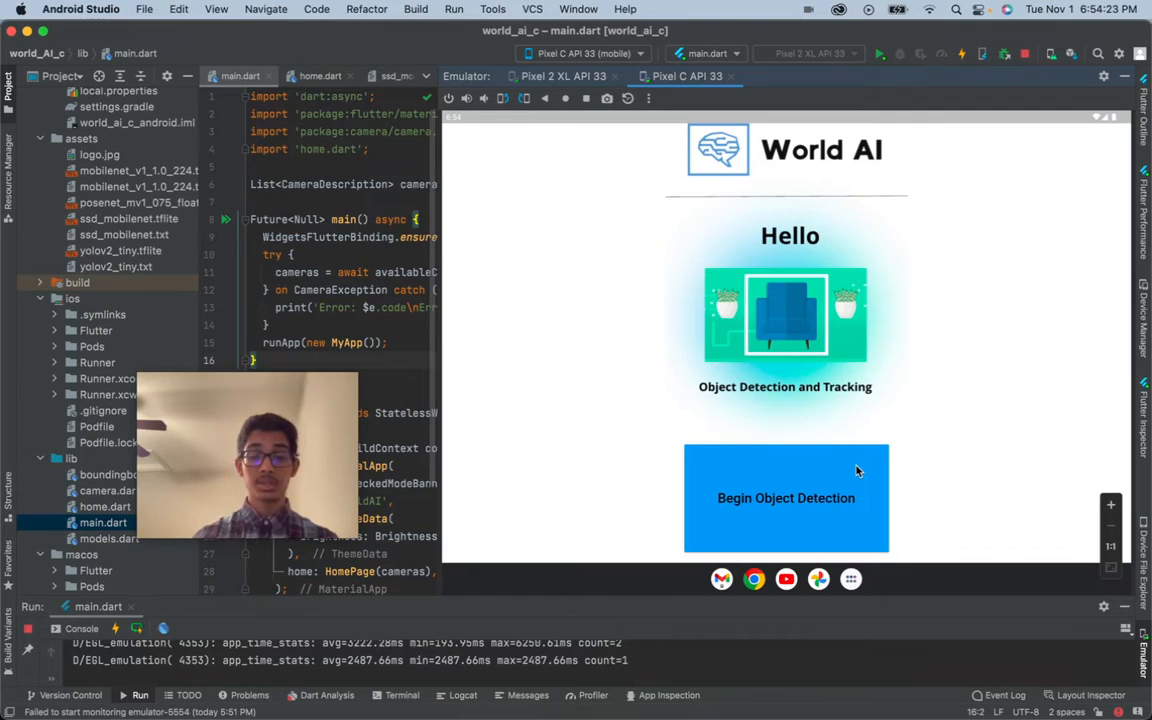
left_click(784, 498)
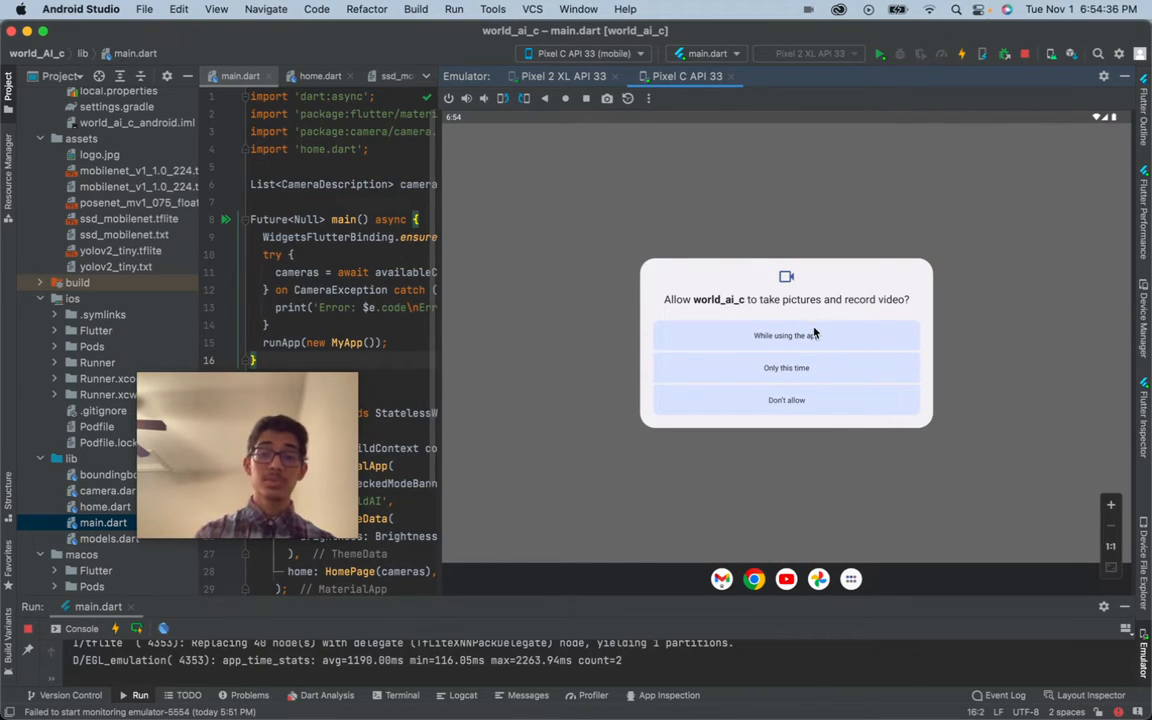
Step: Allow camera and audio access 'While using the app' so the simulated scene shows
left_click(786, 336)
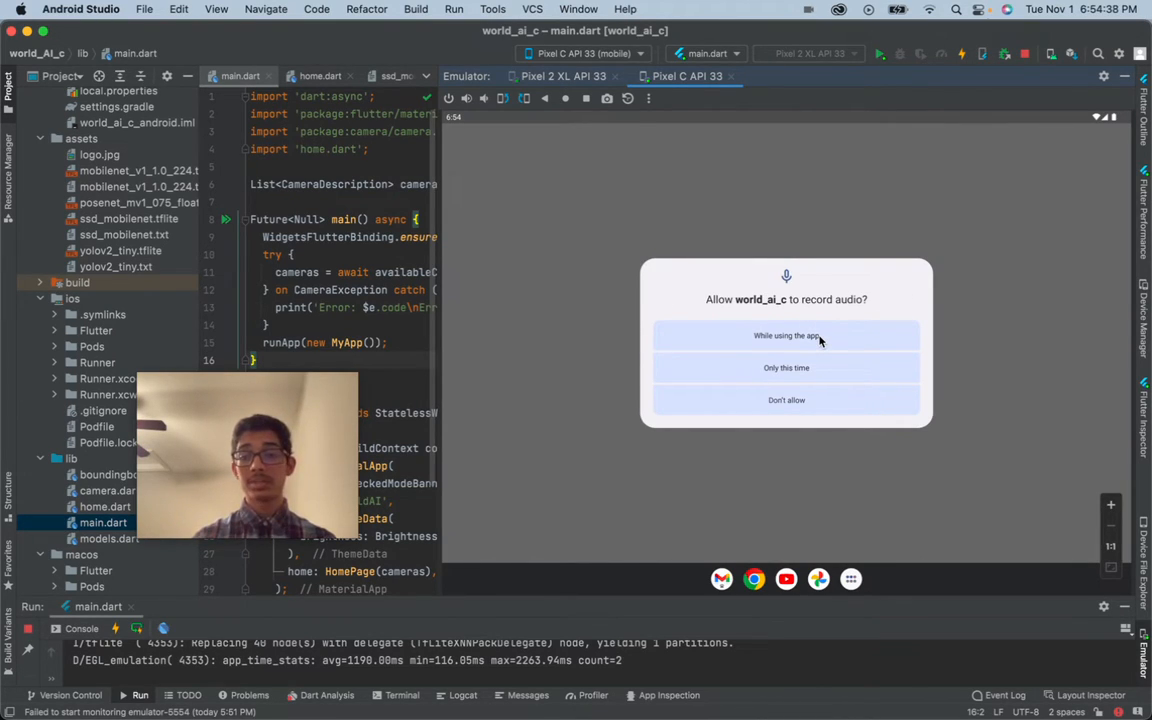
left_click(786, 336)
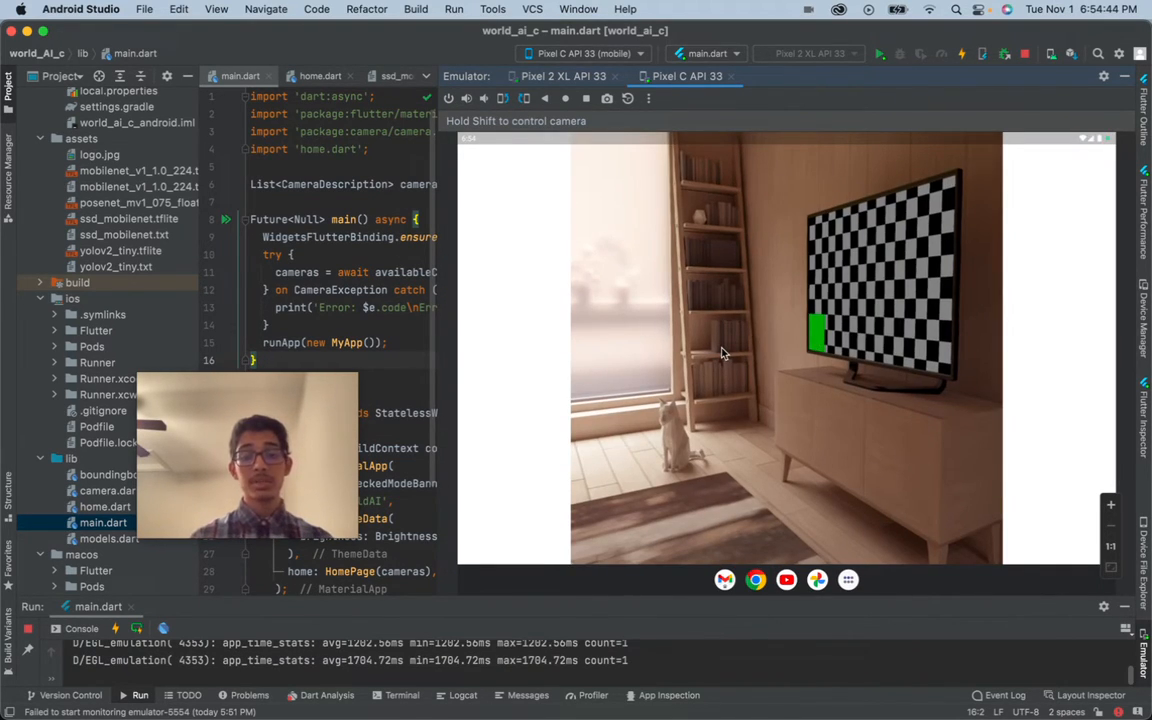
mouse_move(750, 348)
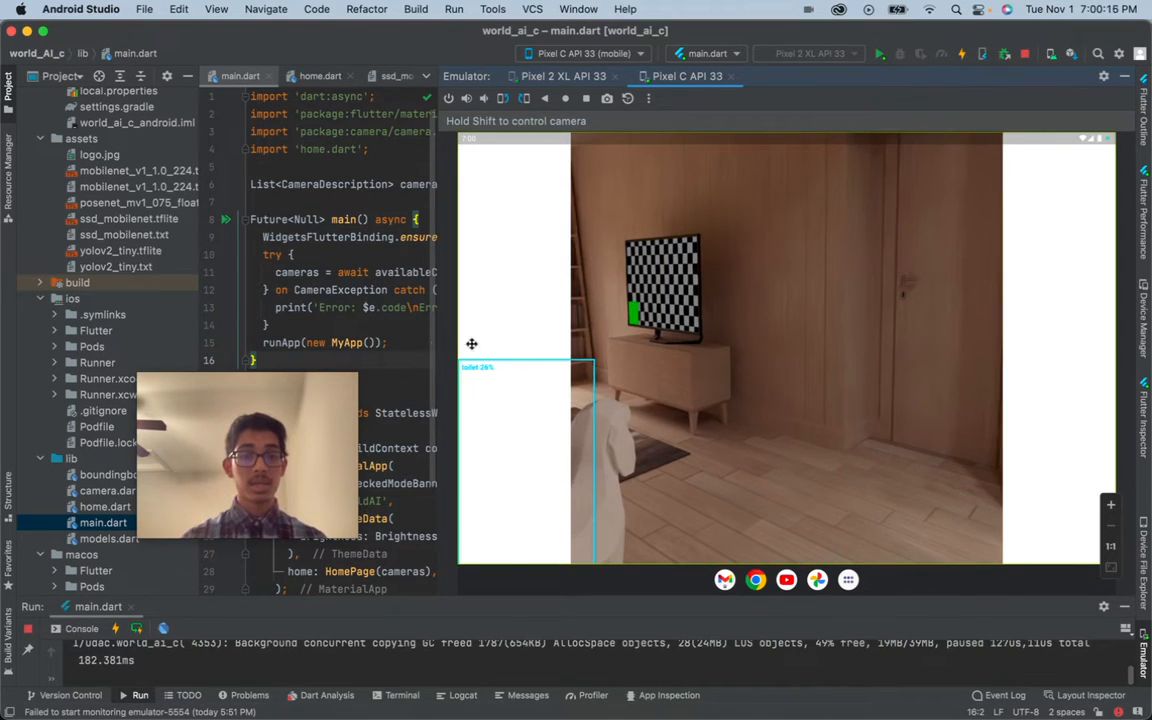
Step: View the yolov2_tiny.txt label list from the assets folder and scroll through it
left_click(120, 250)
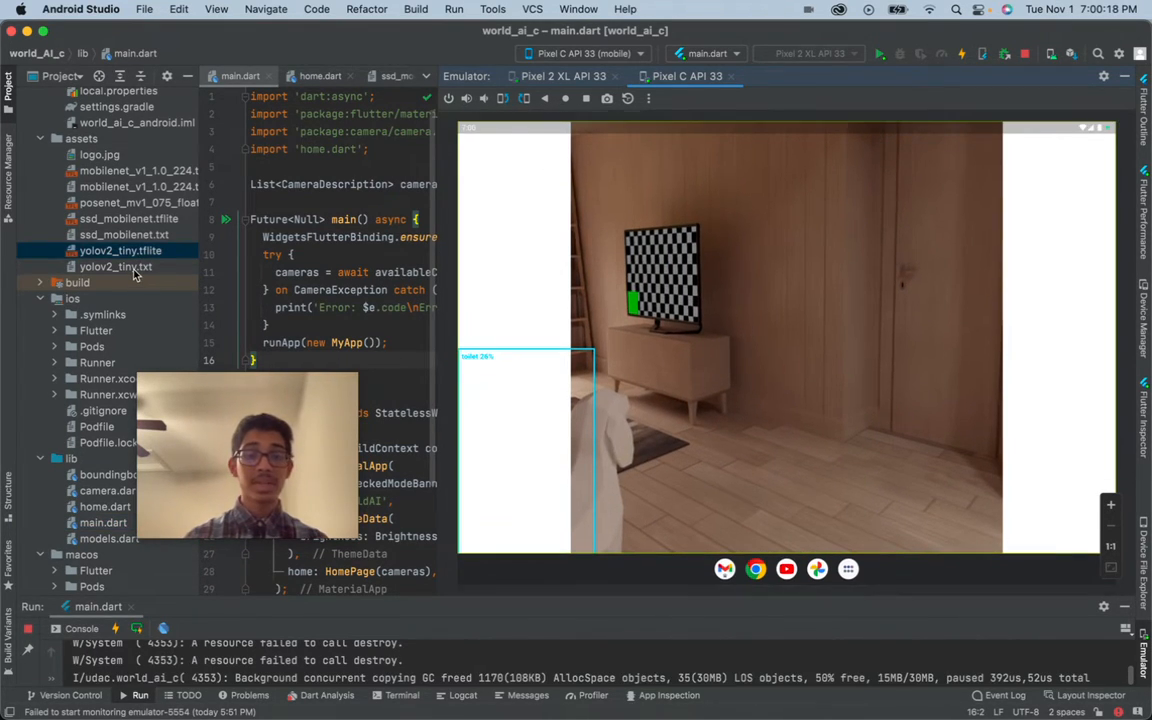
double_click(116, 266)
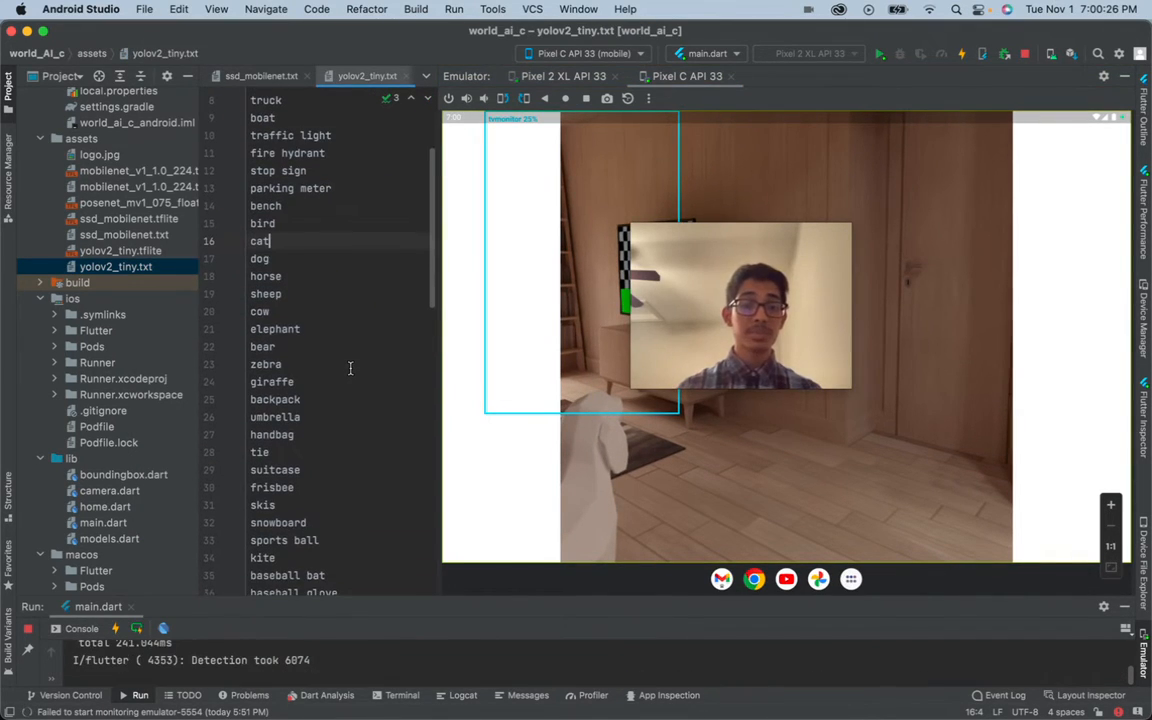
scroll("down", 3)
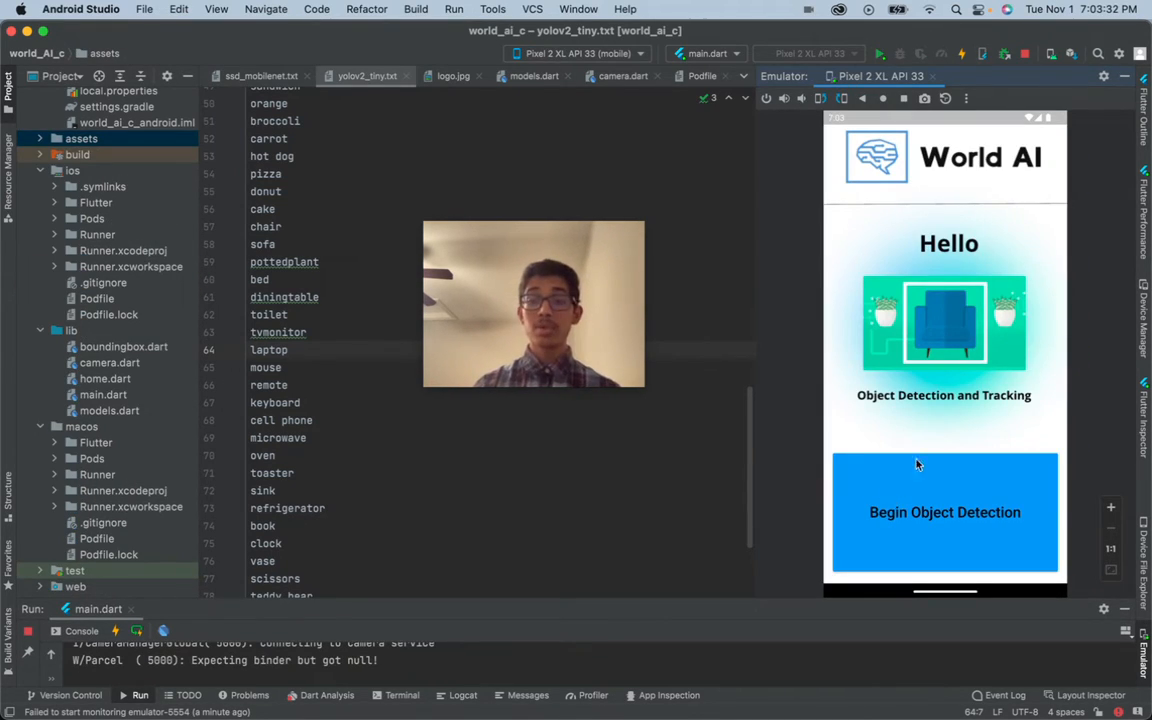
Step: Begin detection with camera allowed, rotate the phone emulator to landscape, and select home.dart
left_click(944, 512)
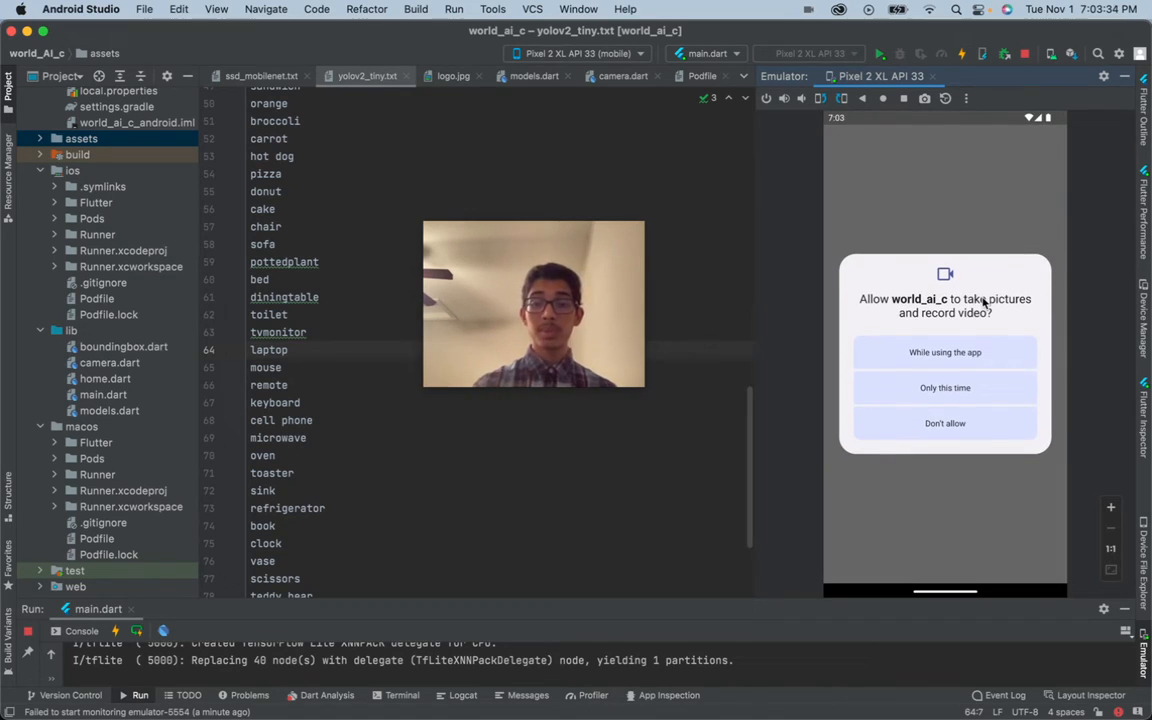
left_click(944, 352)
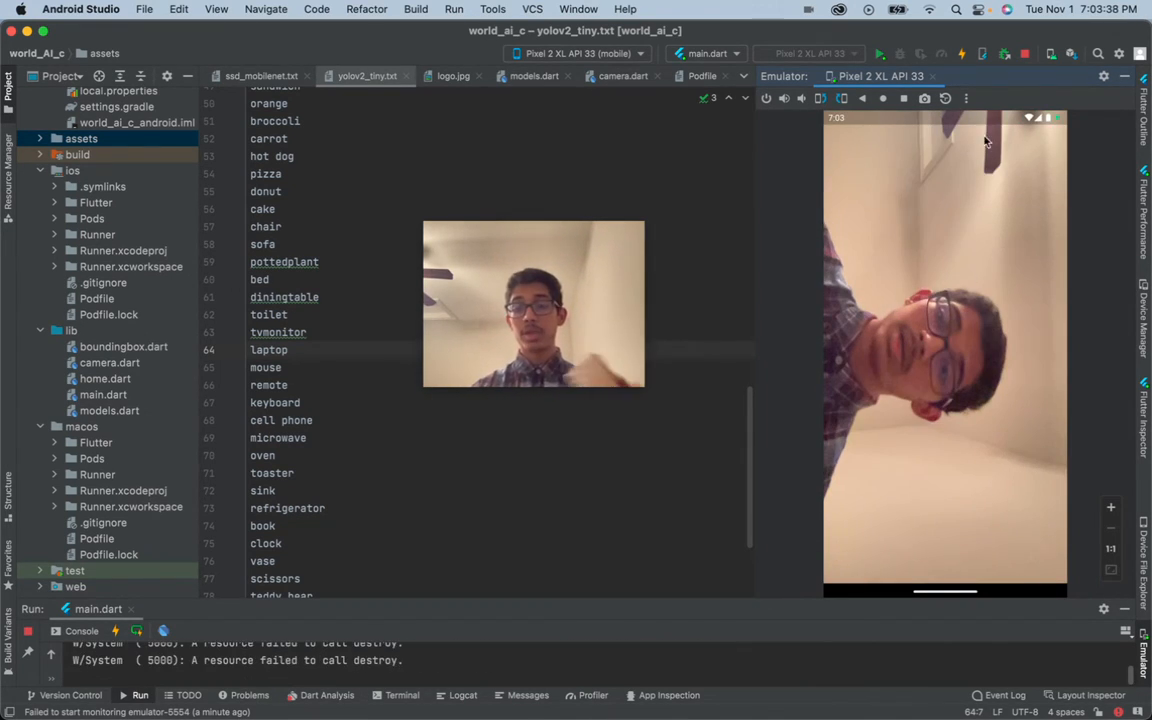
left_click(842, 98)
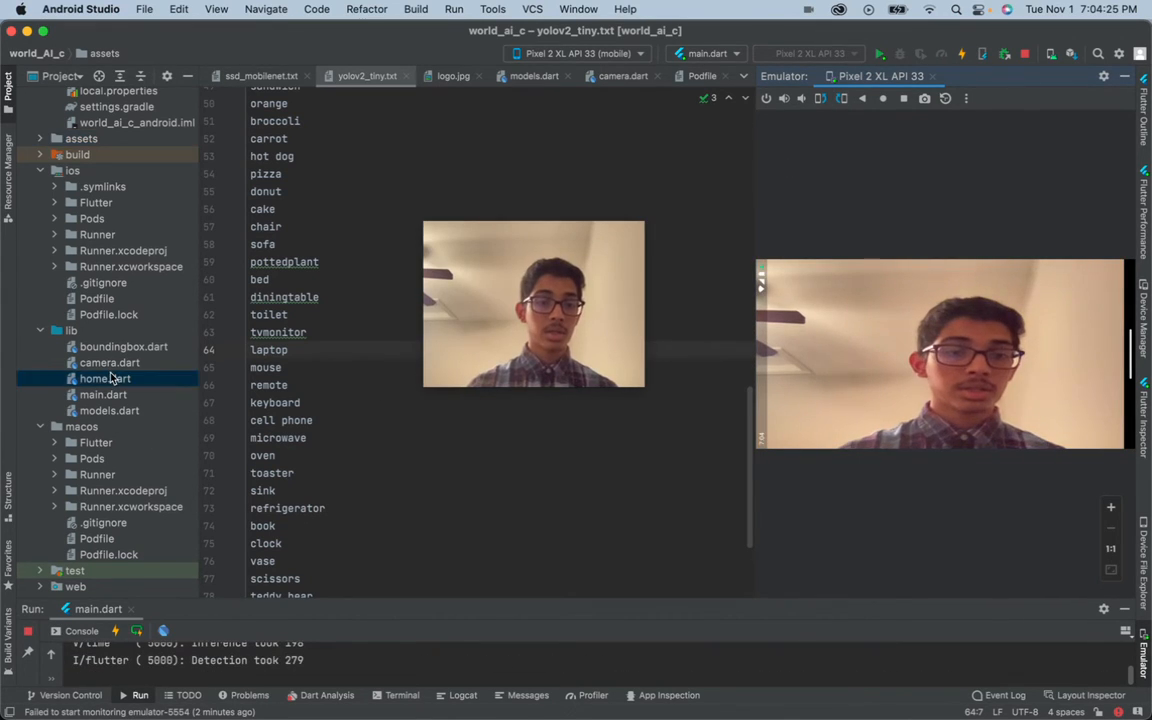
left_click(104, 378)
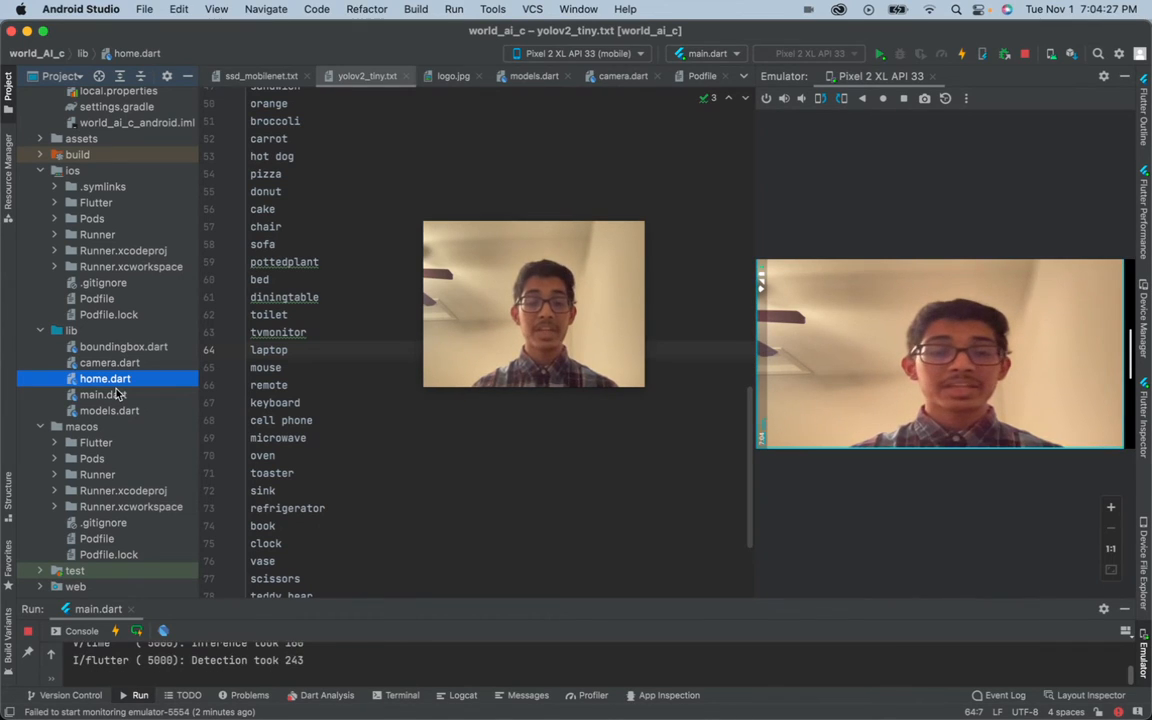